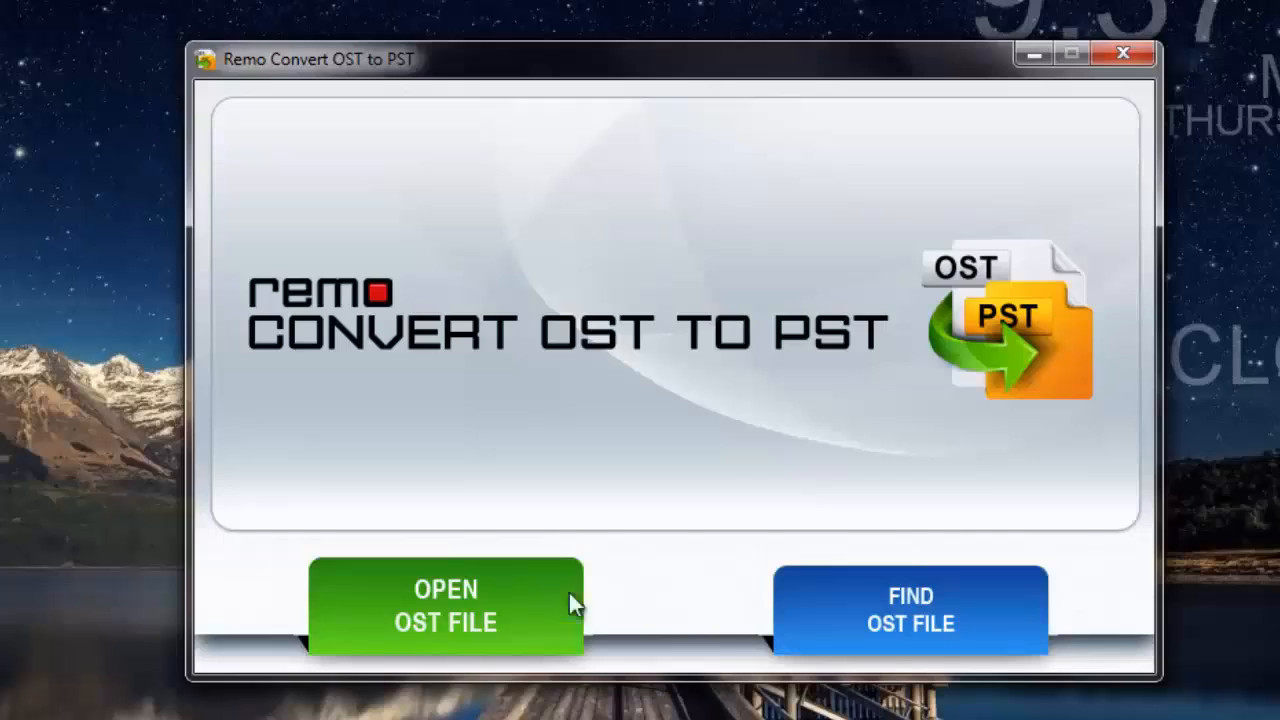
pyautogui.moveTo(541, 610)
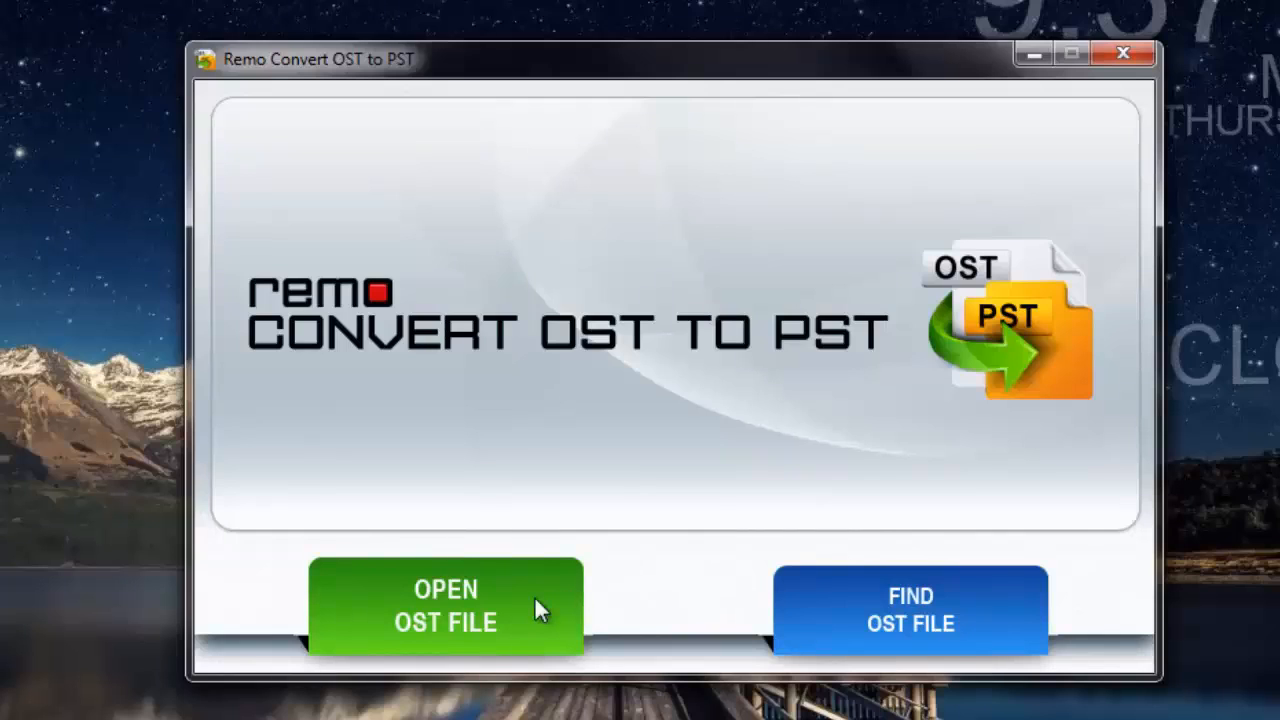
pyautogui.moveTo(570, 625)
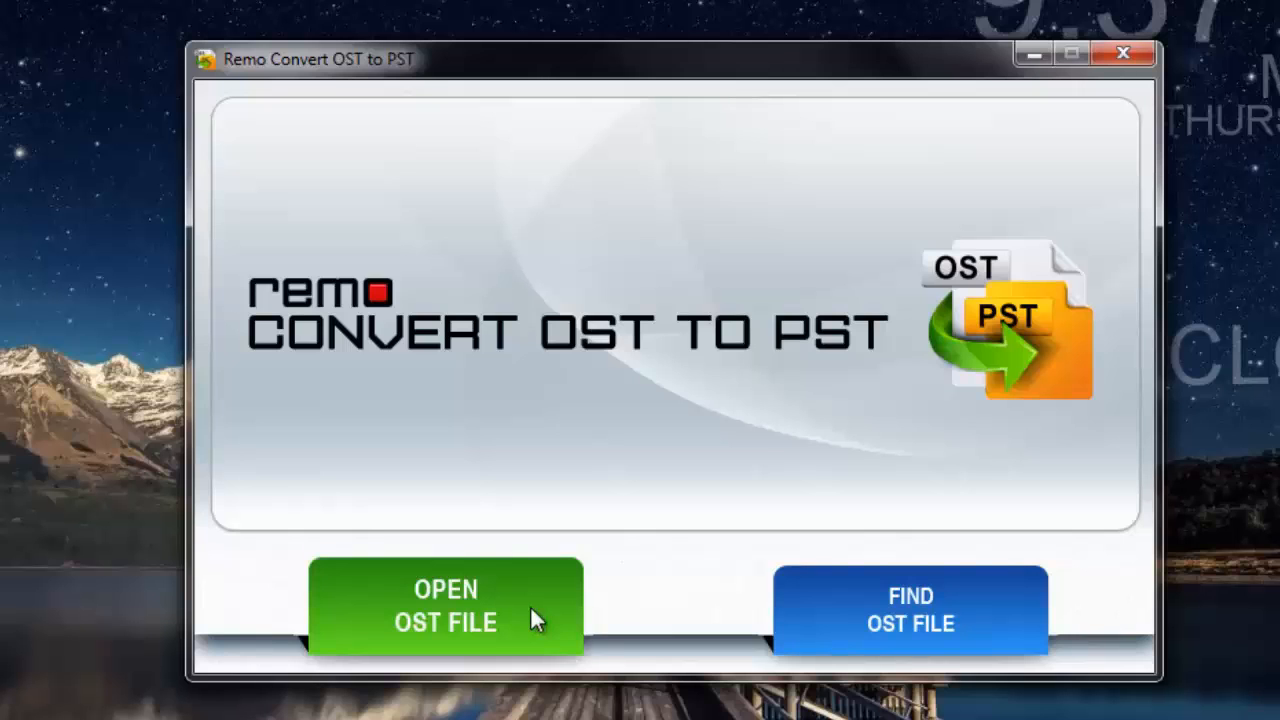
# Select outlook.ost from the desktop's New folder as the file to convert
pyautogui.click(445, 605)
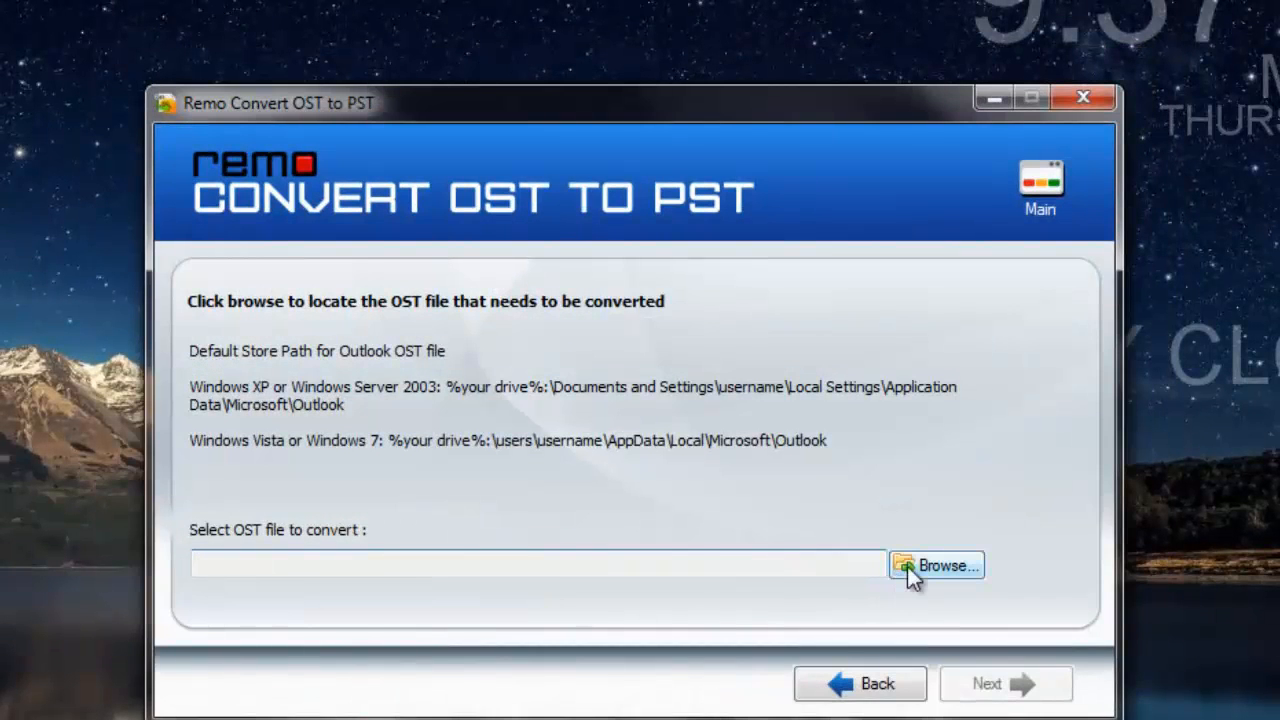
pyautogui.click(935, 565)
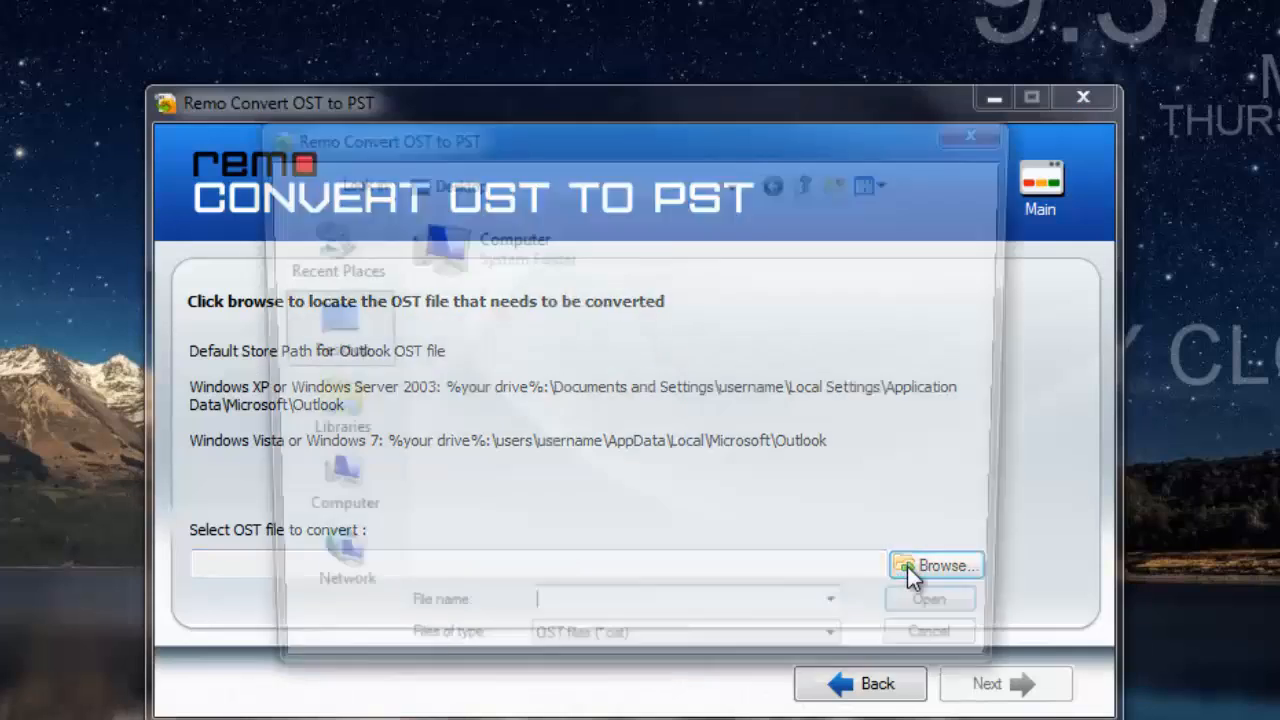
pyautogui.click(935, 565)
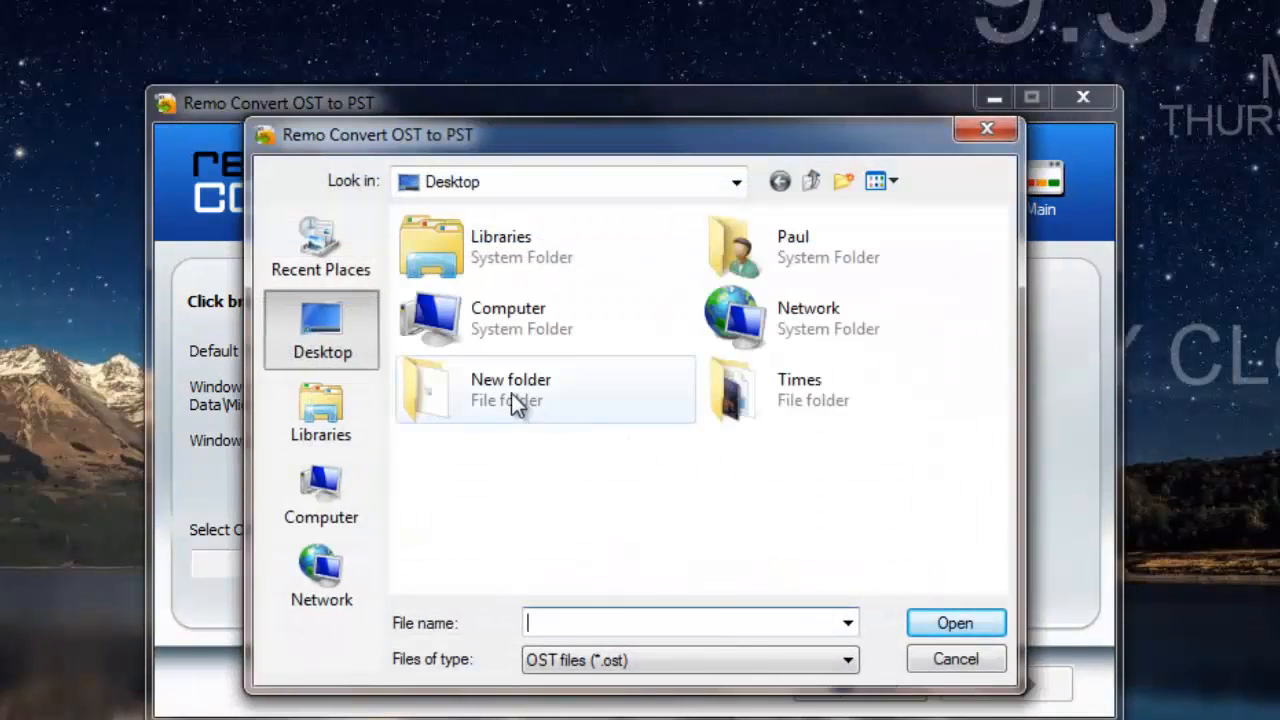
pyautogui.doubleClick(510, 390)
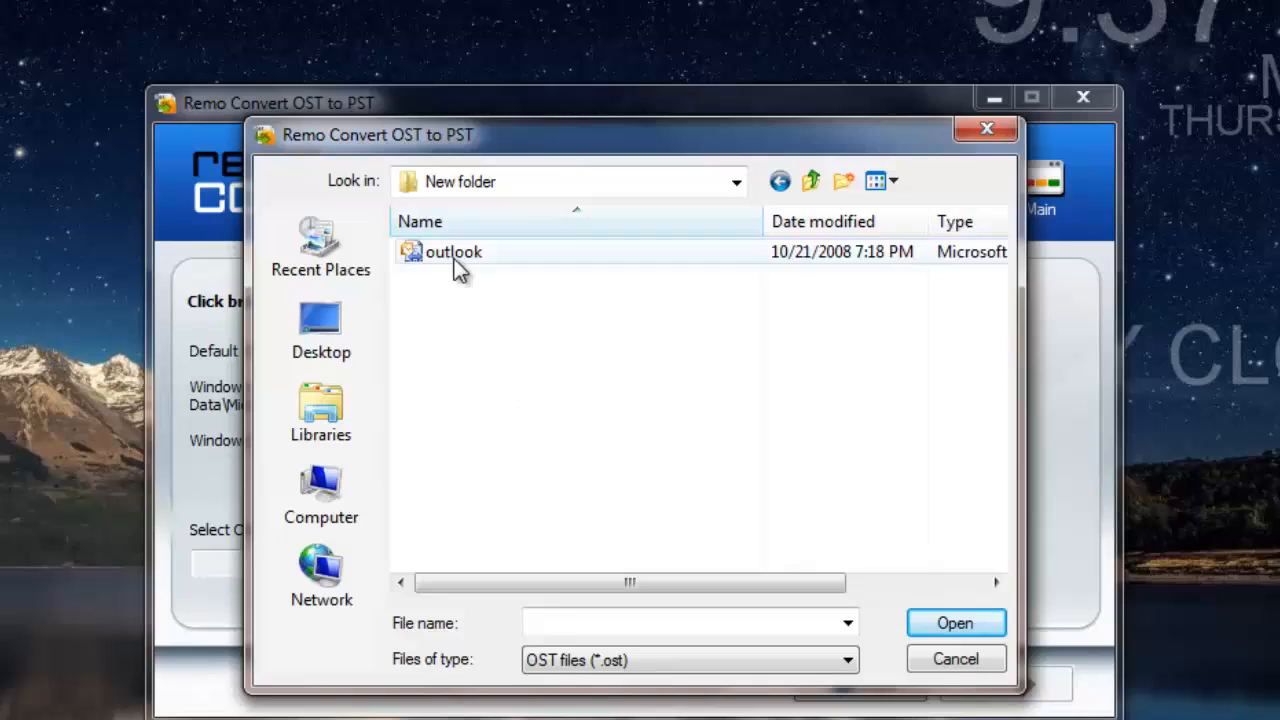
pyautogui.doubleClick(453, 251)
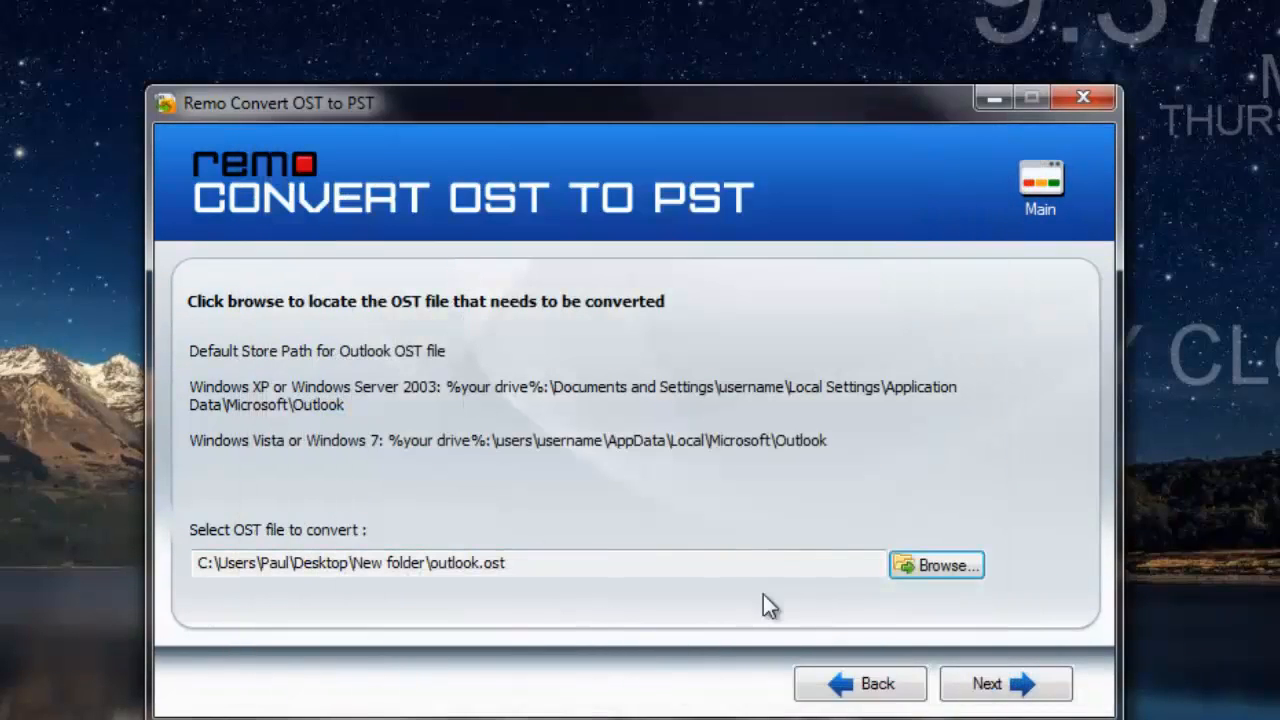
pyautogui.moveTo(855, 635)
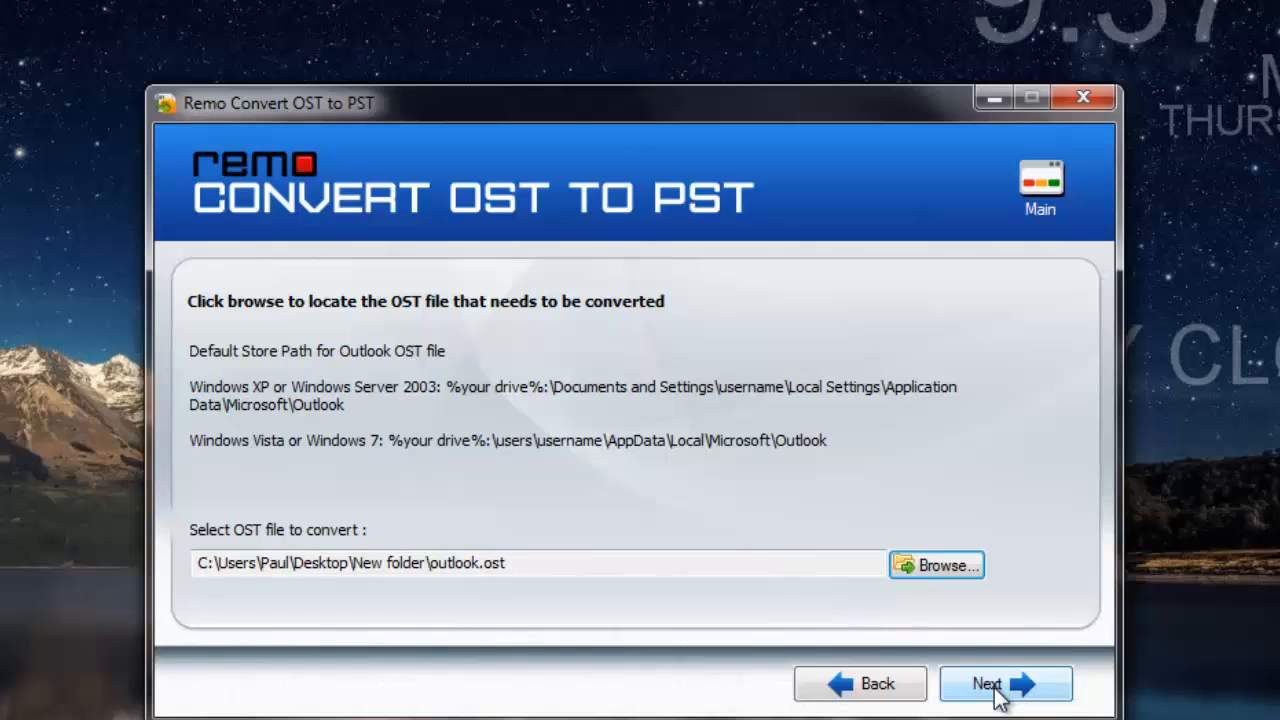
# Set the PST destination folder to New folder on the desktop
pyautogui.click(1005, 683)
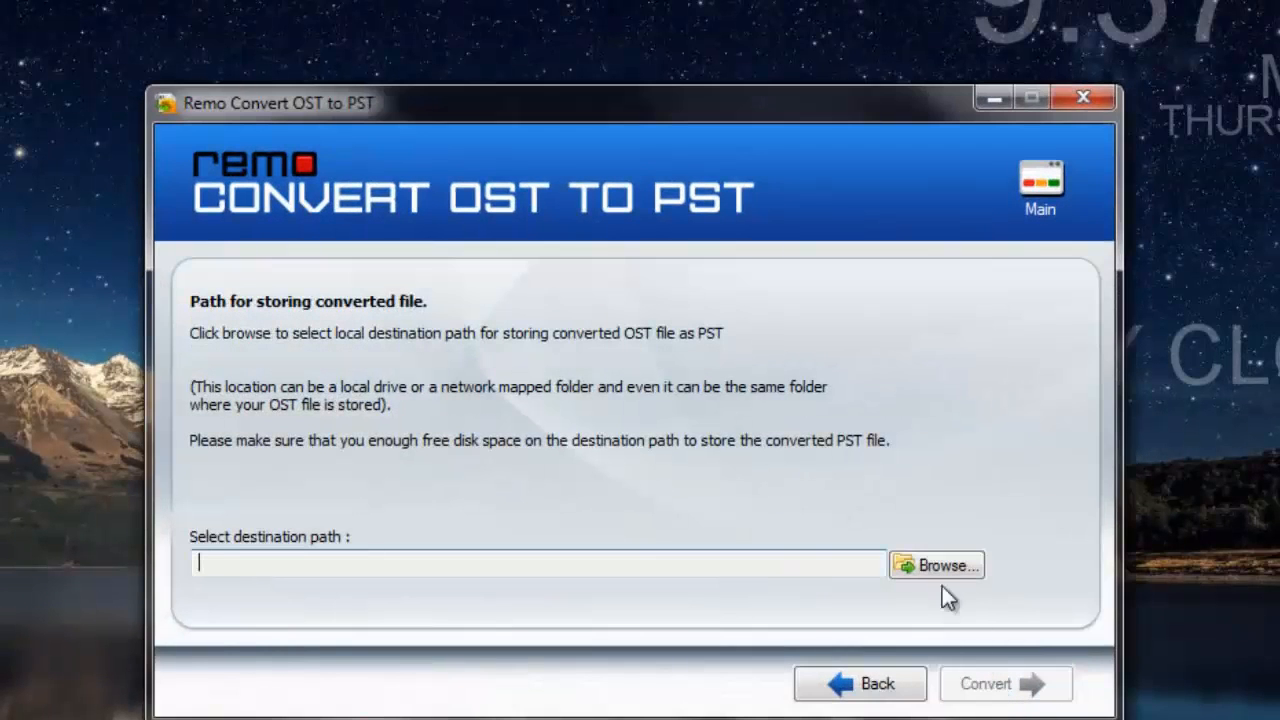
pyautogui.click(935, 564)
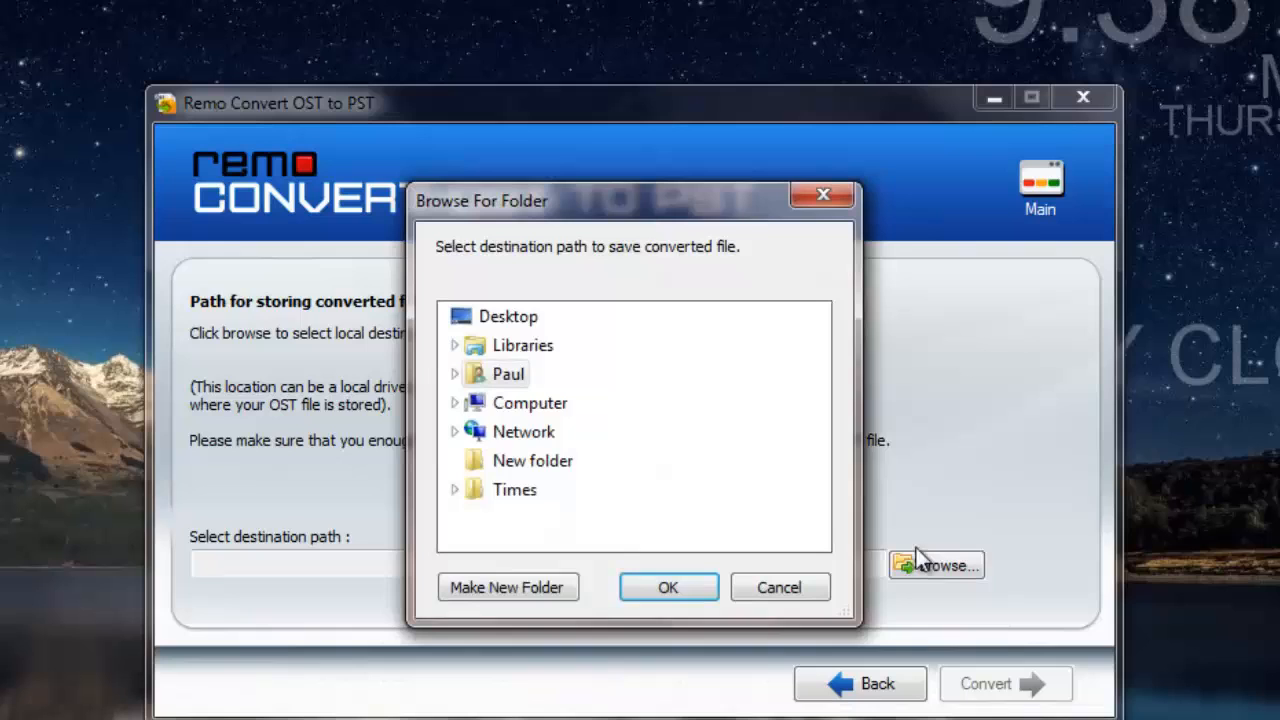
pyautogui.moveTo(533, 460)
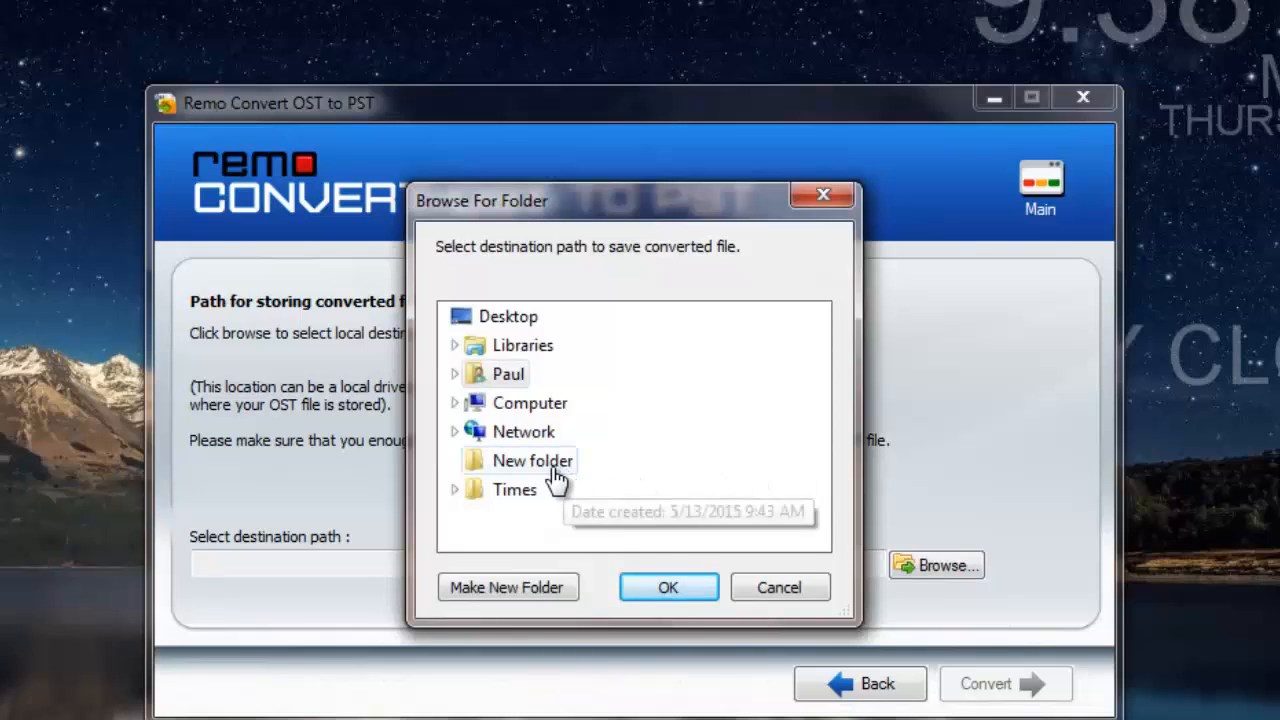
pyautogui.click(667, 587)
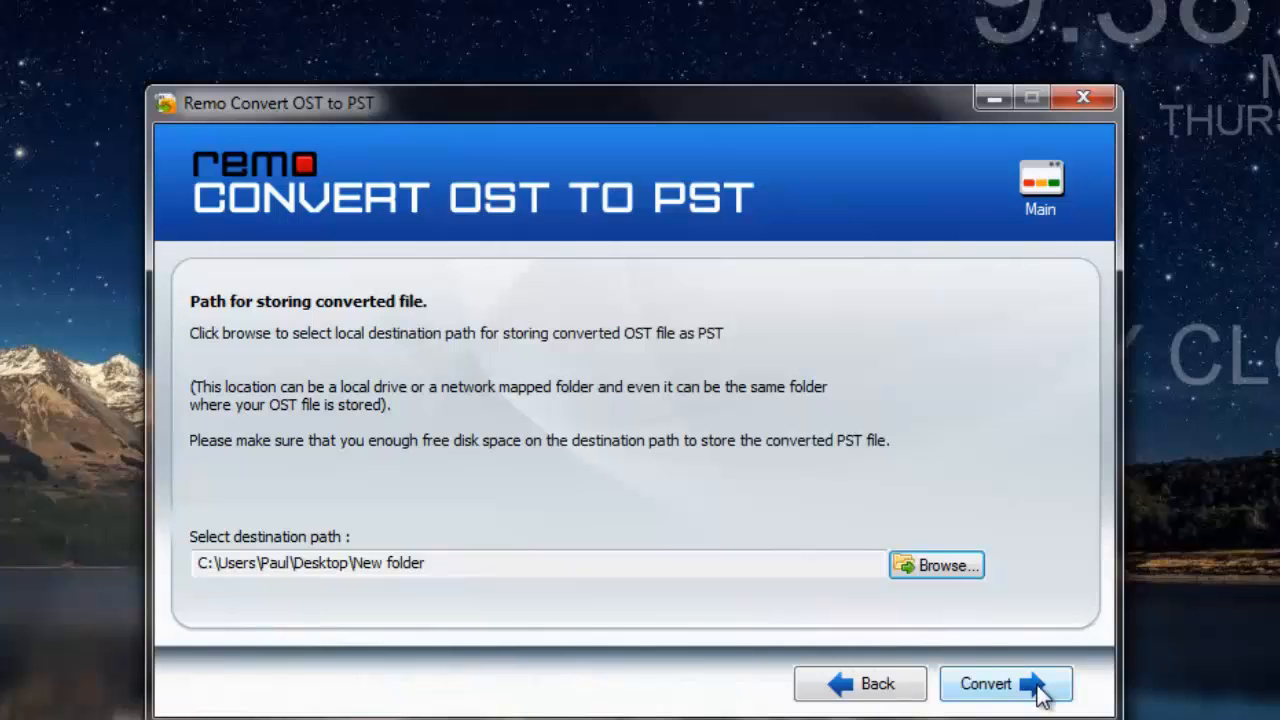
# Run the OST-to-PST conversion until the progress bar reaches 100%
pyautogui.click(1005, 684)
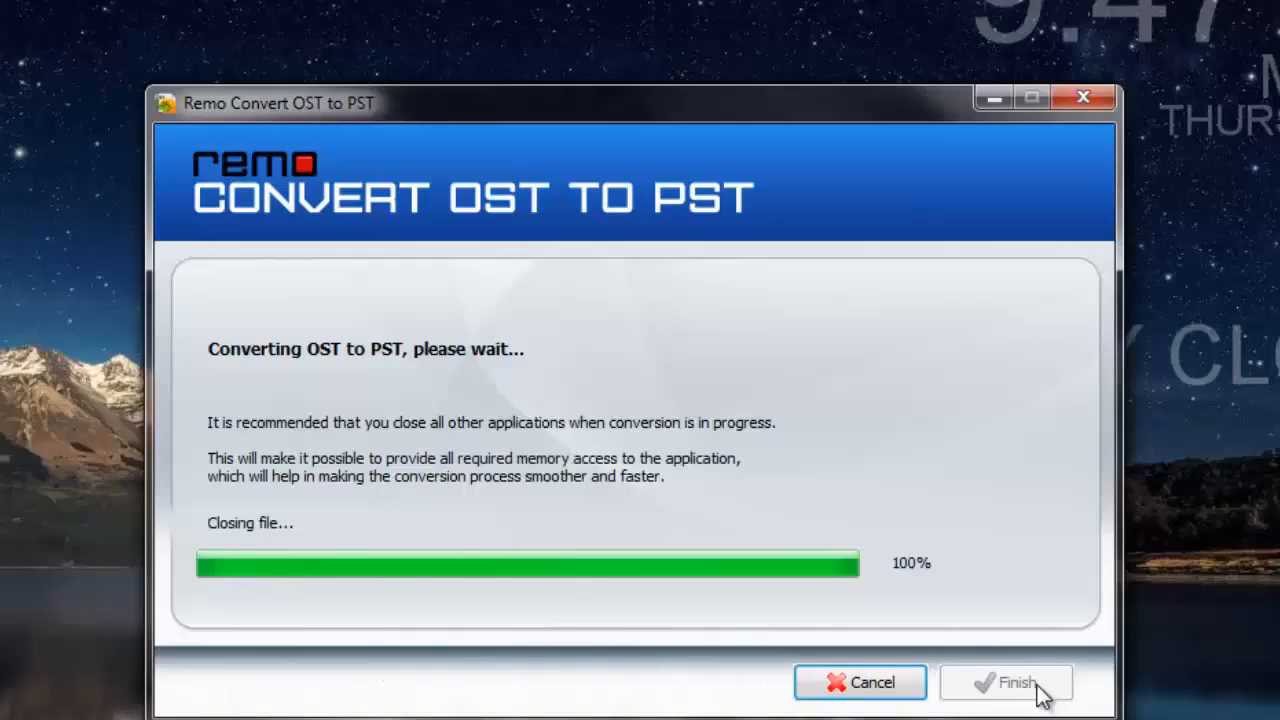
# Finish the wizard, then select and right-click 'outlook Converted' in the output folder
pyautogui.click(1005, 682)
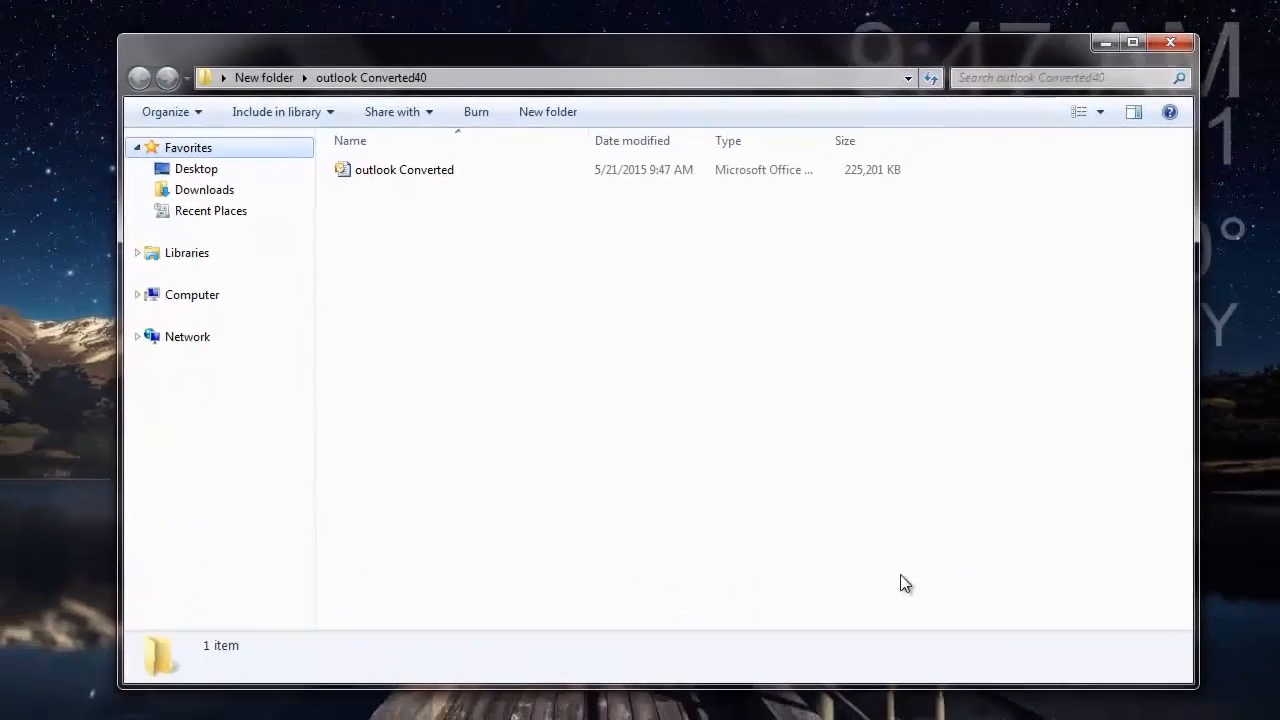
pyautogui.click(404, 169)
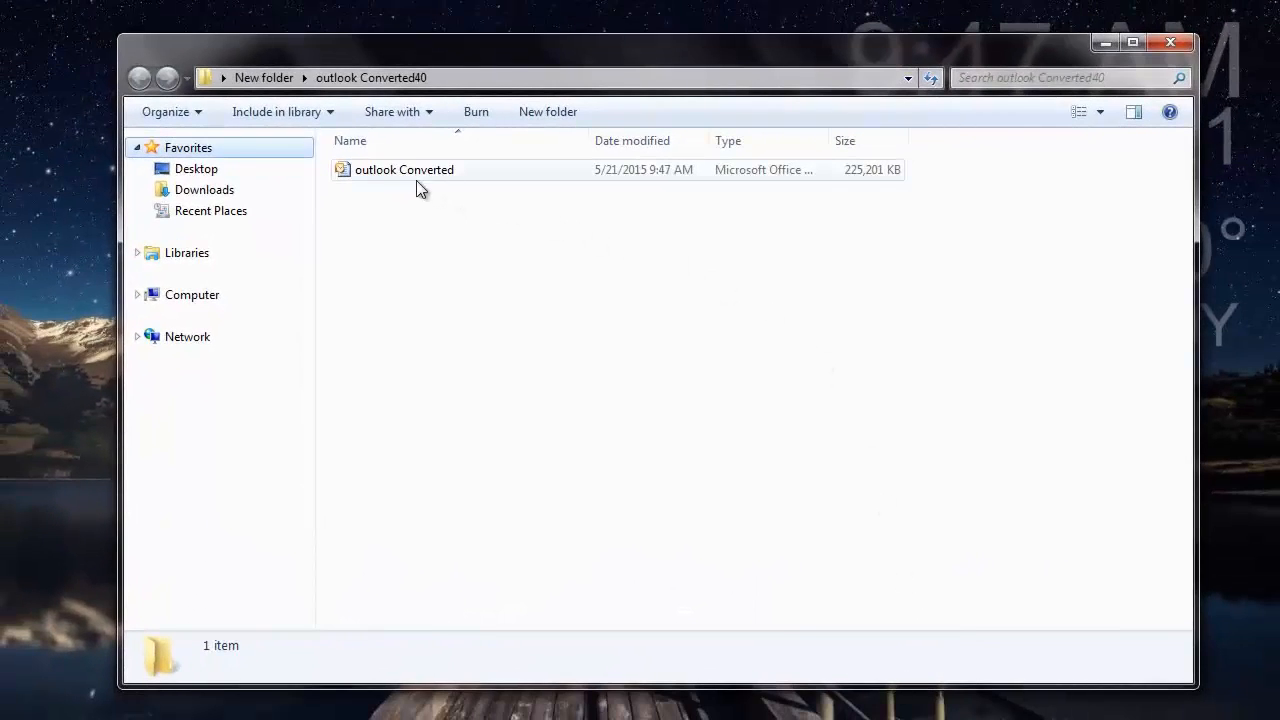
pyautogui.click(404, 169)
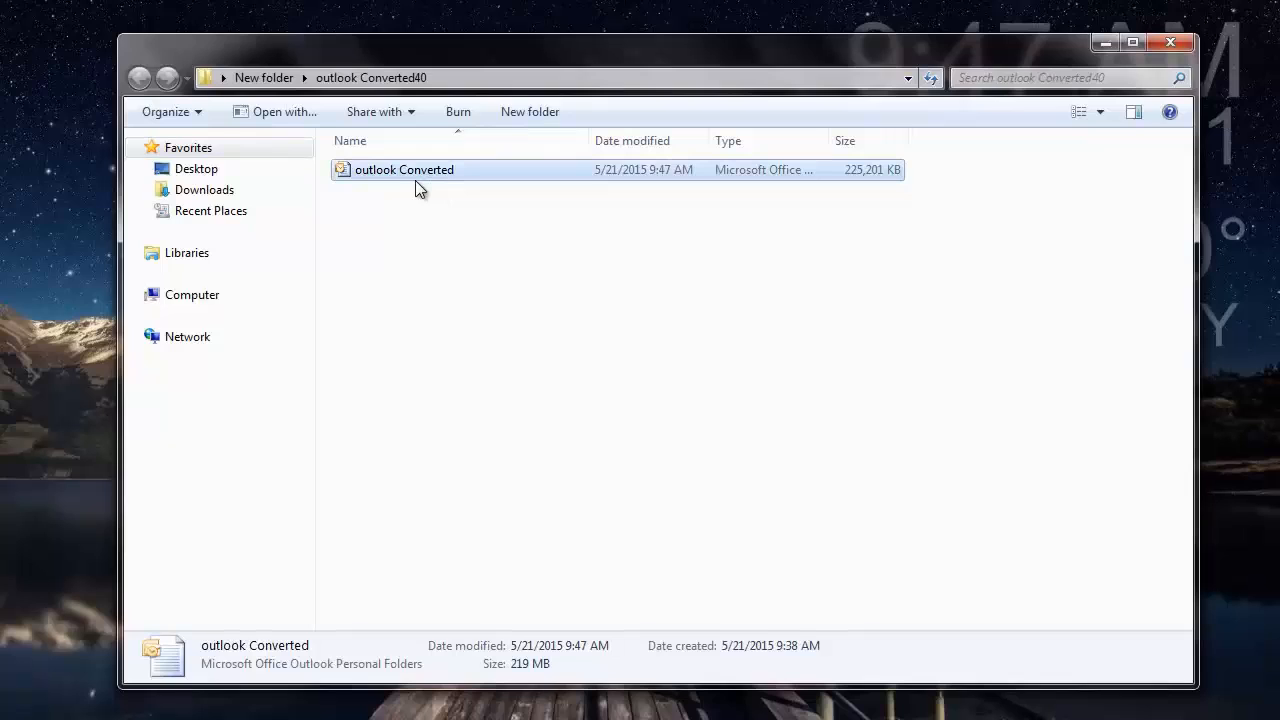
pyautogui.rightClick(420, 169)
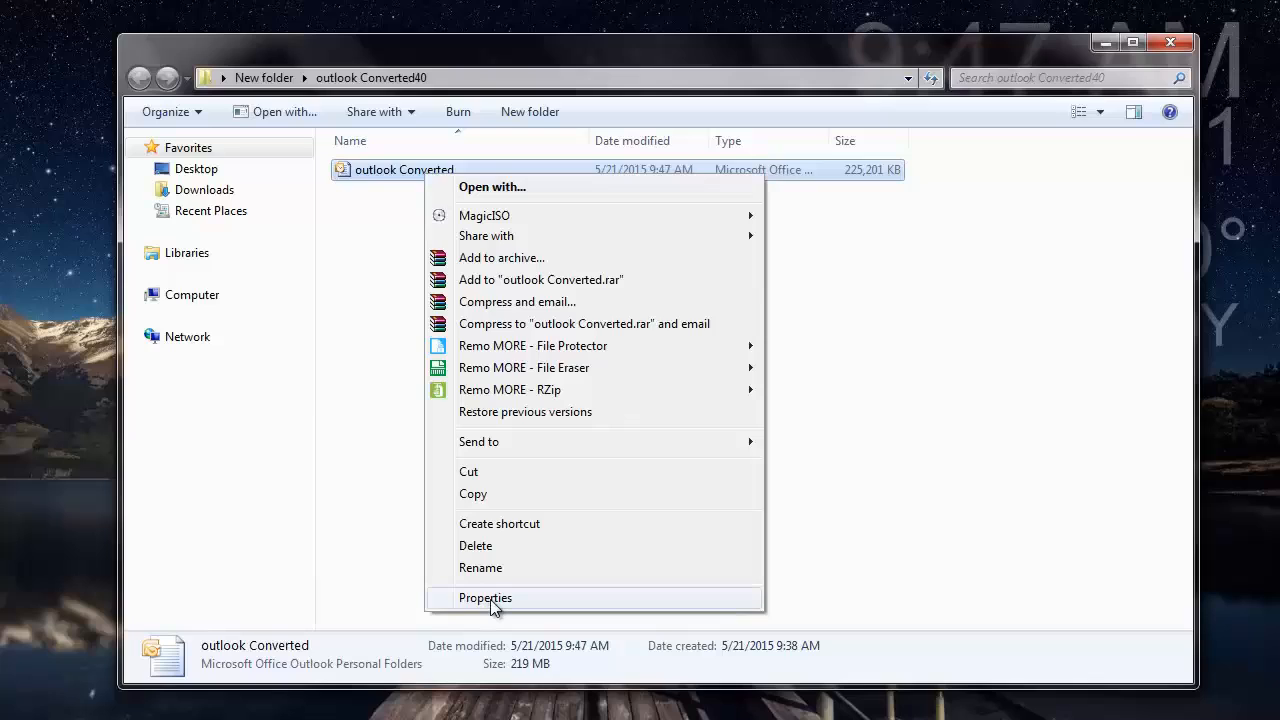
# Confirm in Properties that the file is a 219 MB Outlook .pst, then close it
pyautogui.click(485, 597)
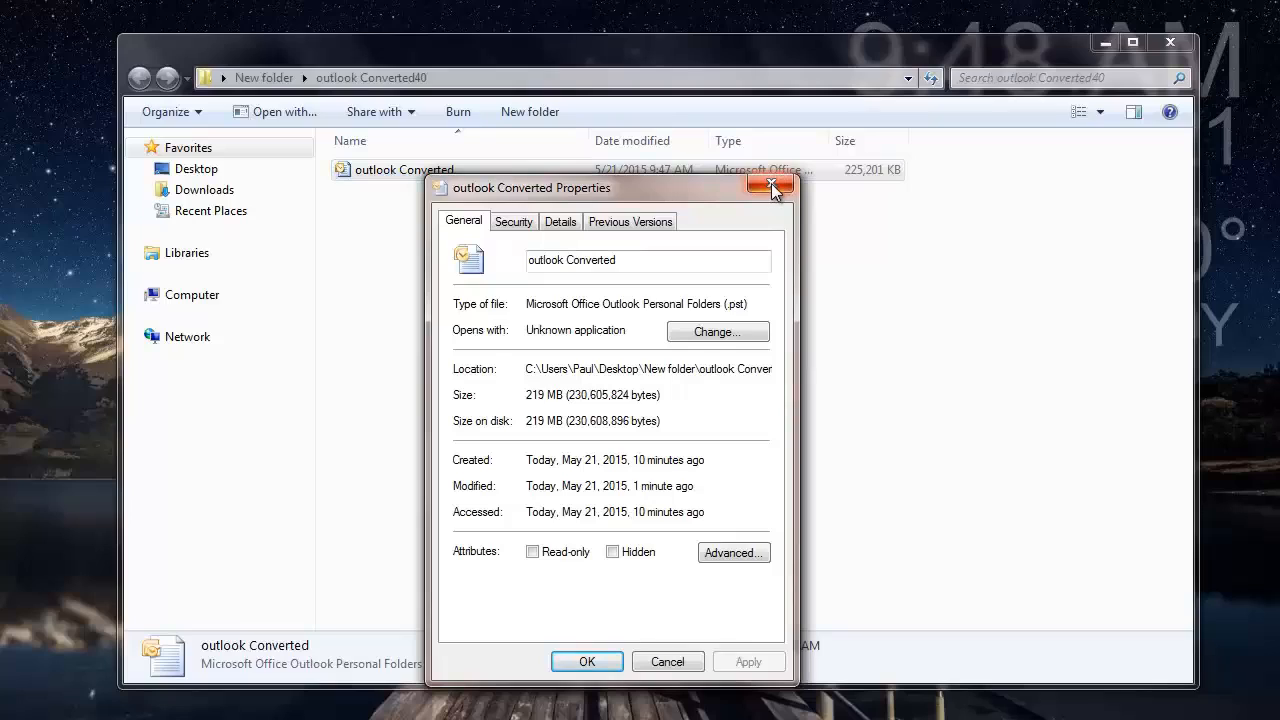
pyautogui.moveTo(771, 187)
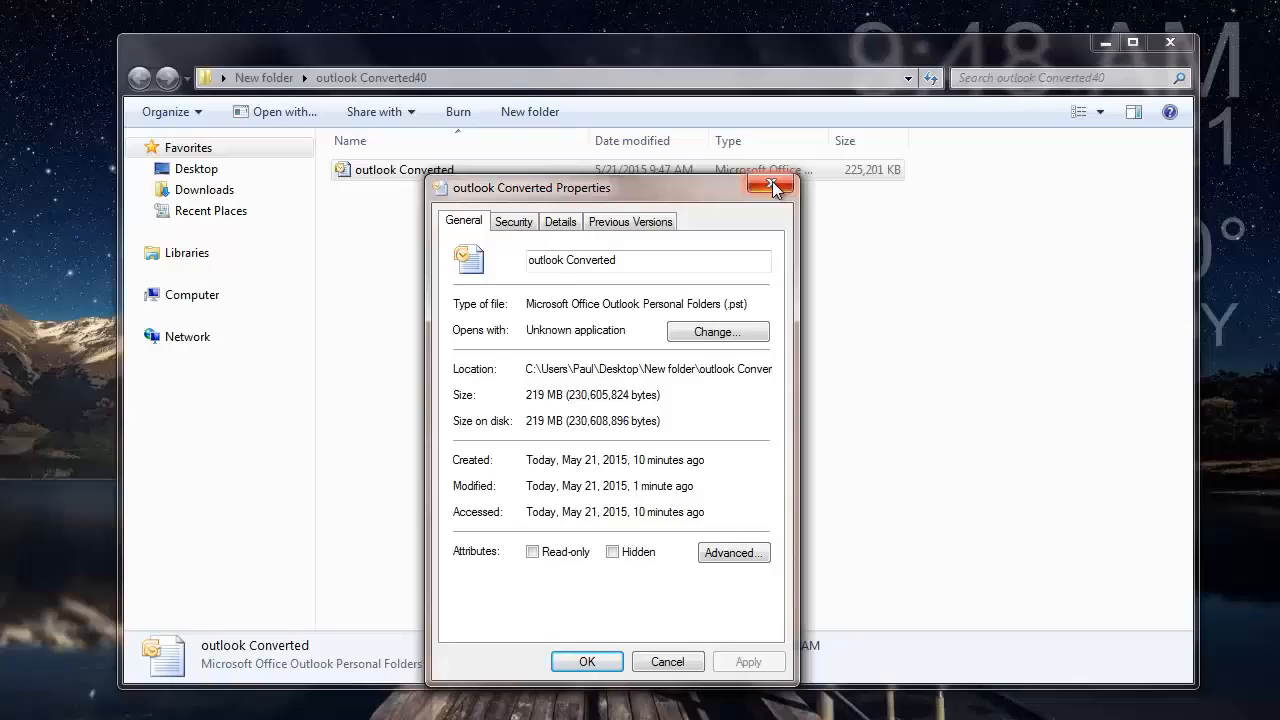
pyautogui.click(770, 187)
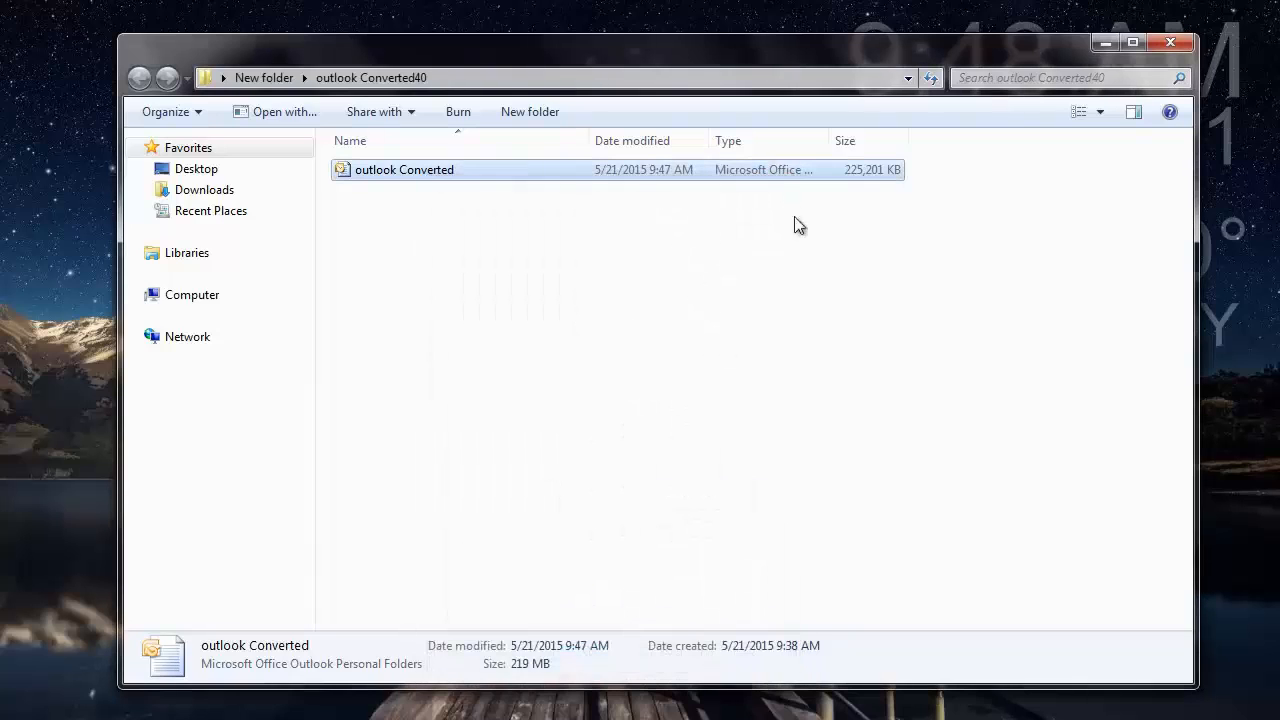